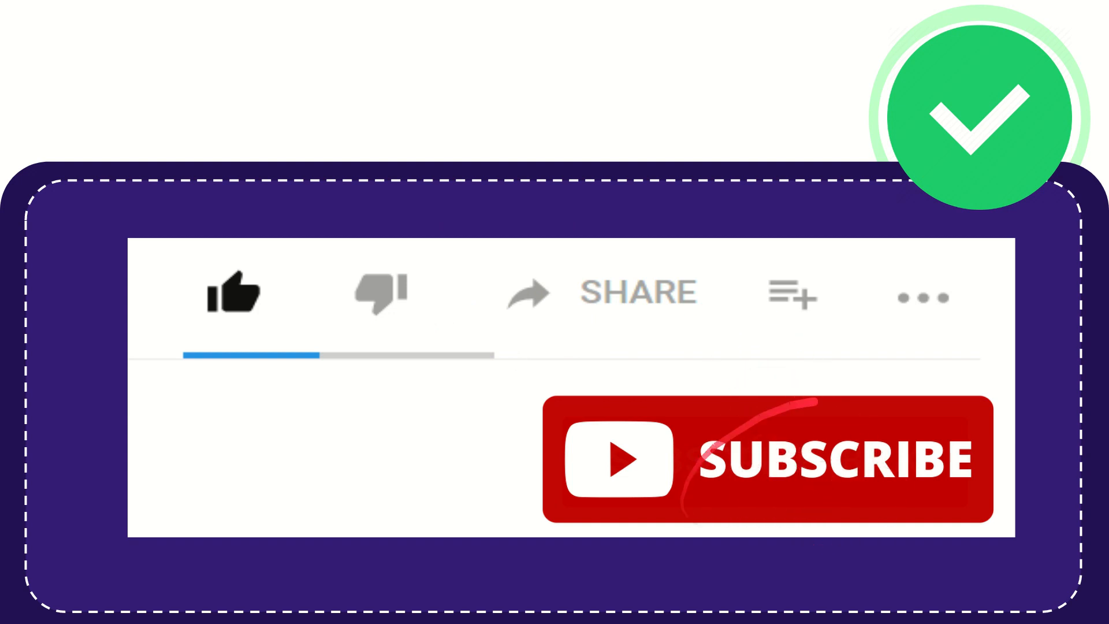
{"action": "left_click", "coordinate": [237, 293]}
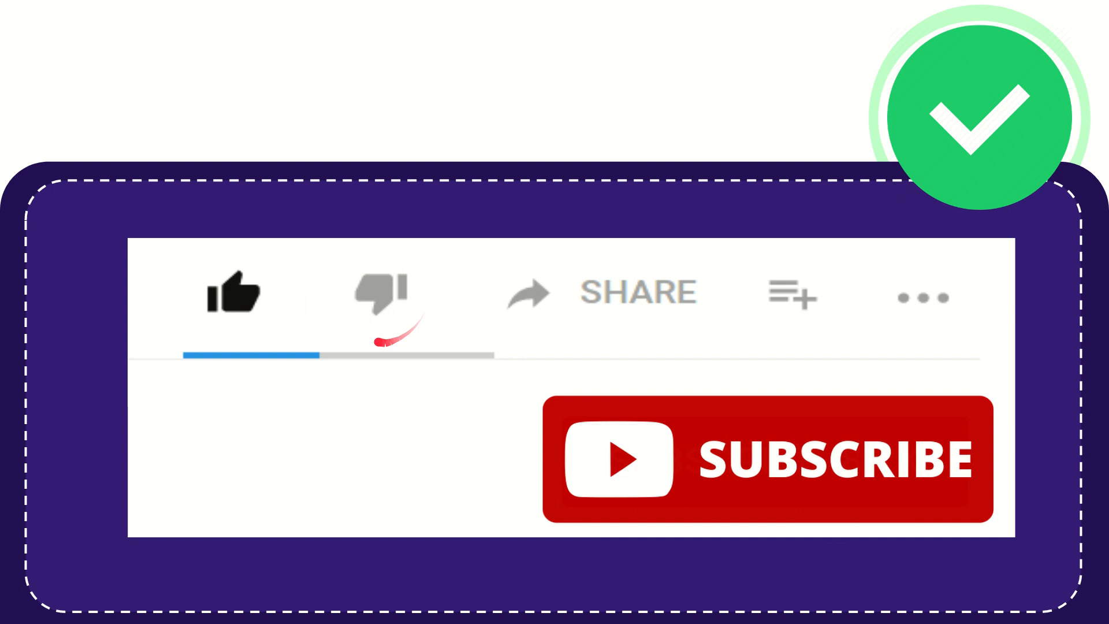
{"action": "left_click", "coordinate": [382, 294]}
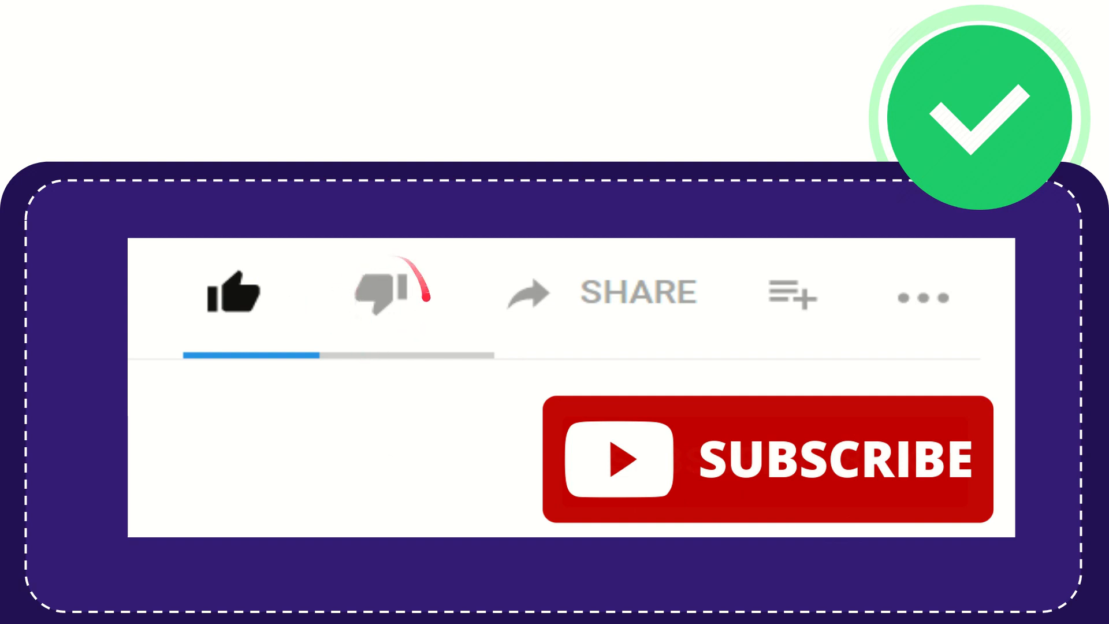